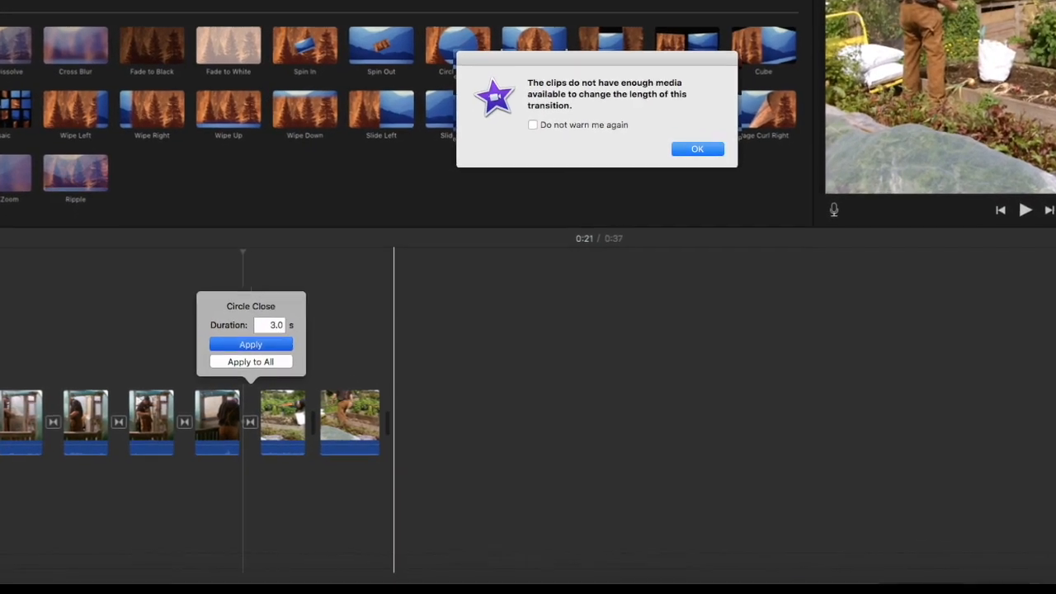
Dismiss the not-enough-media alert and retry applying the Circle Close duration
click(698, 148)
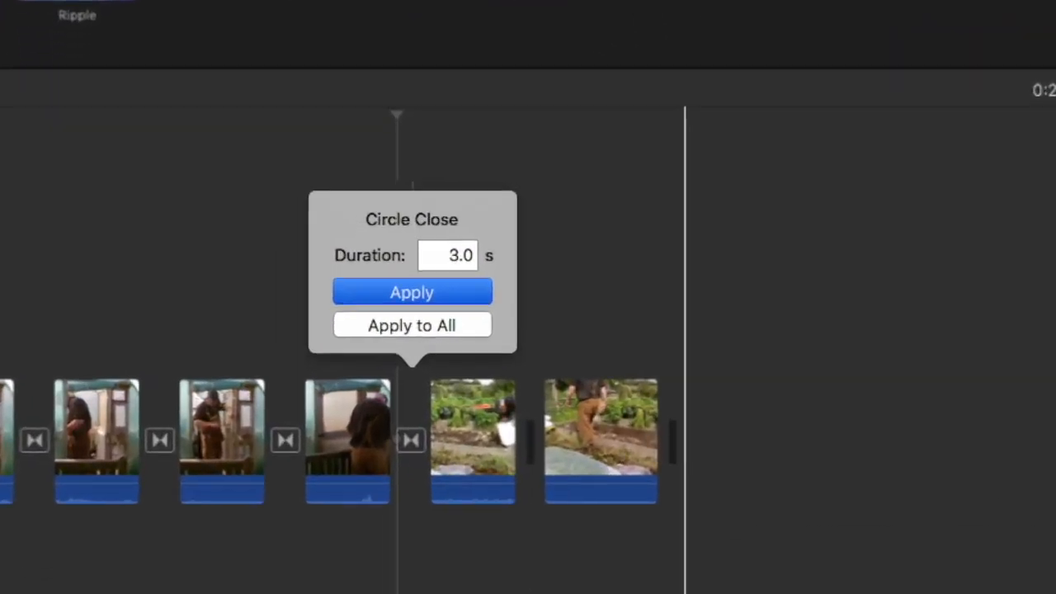
click(412, 292)
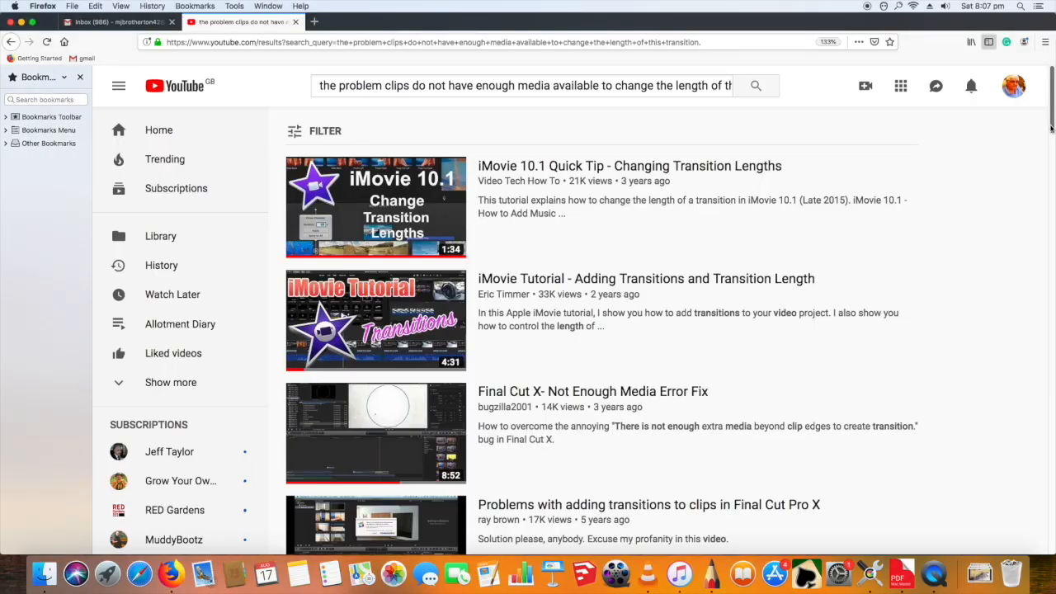
Scroll through YouTube results of iMovie and Final Cut transition-length tutorials
scroll(down, 3)
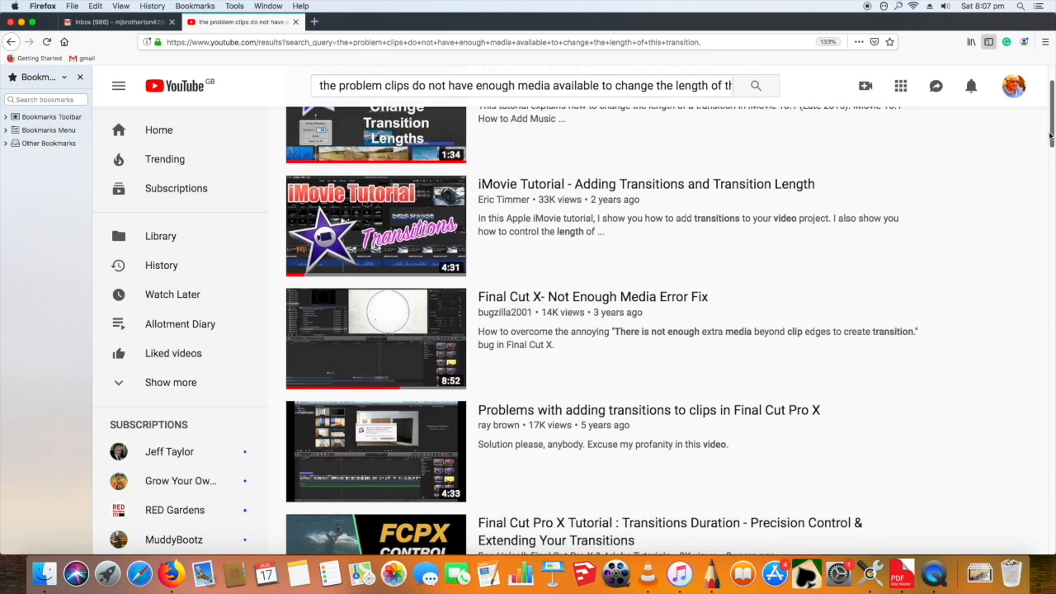
scroll(down, 3)
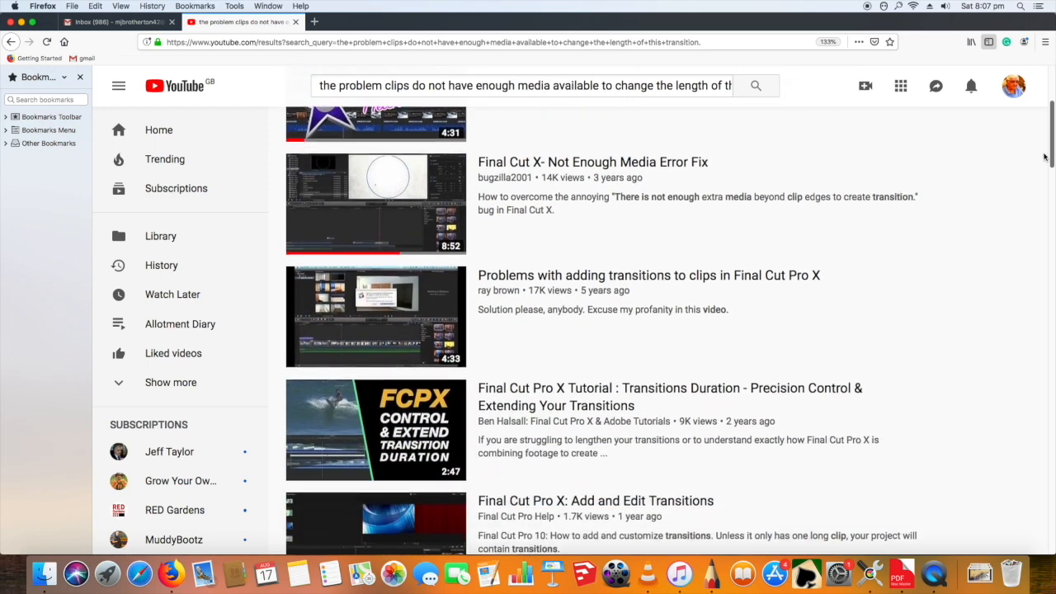
scroll(down, 3)
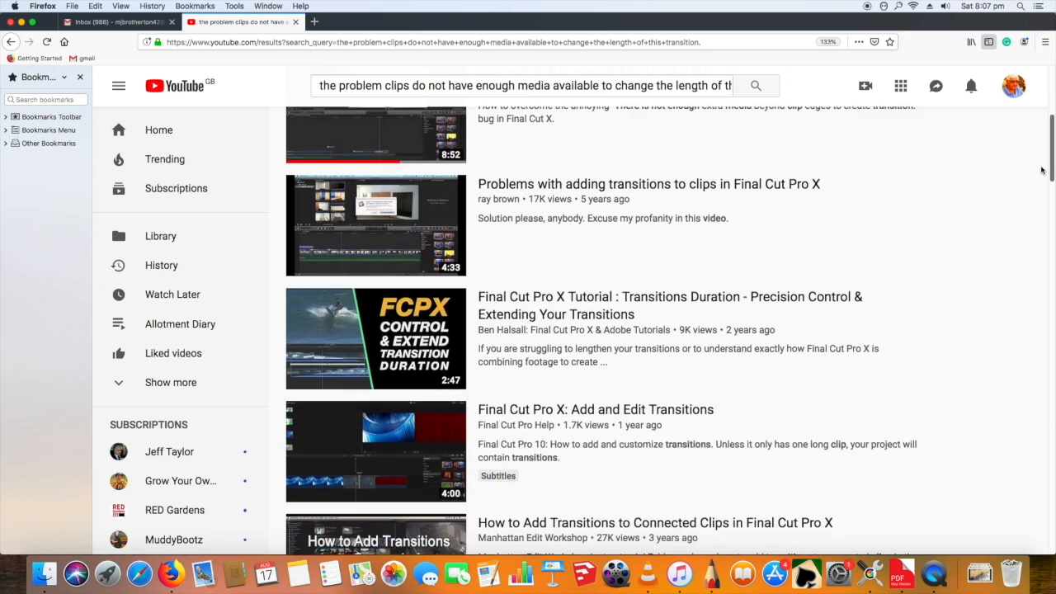
scroll(down, 3)
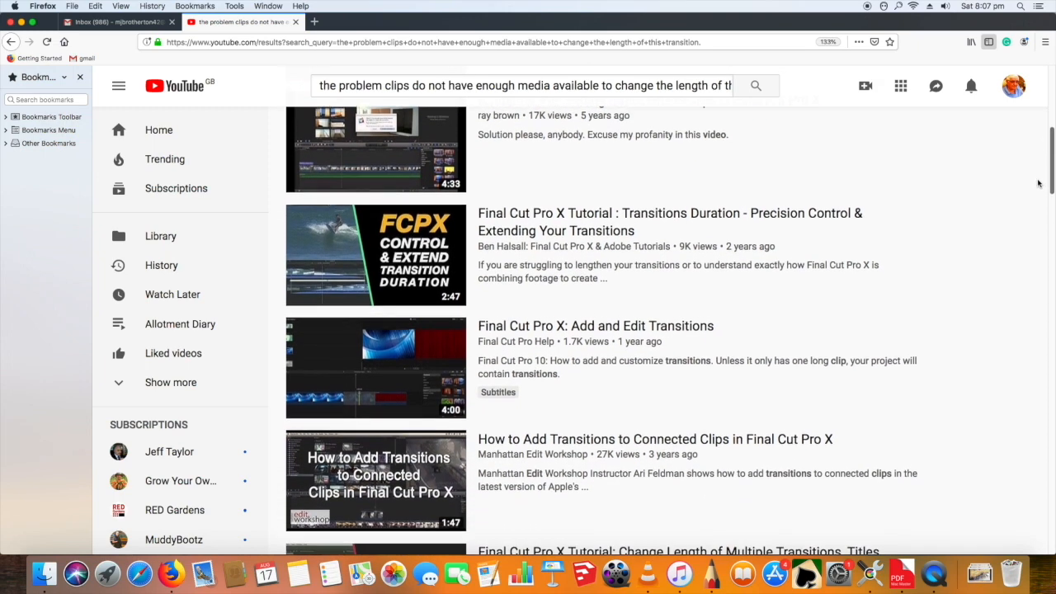
scroll(down, 3)
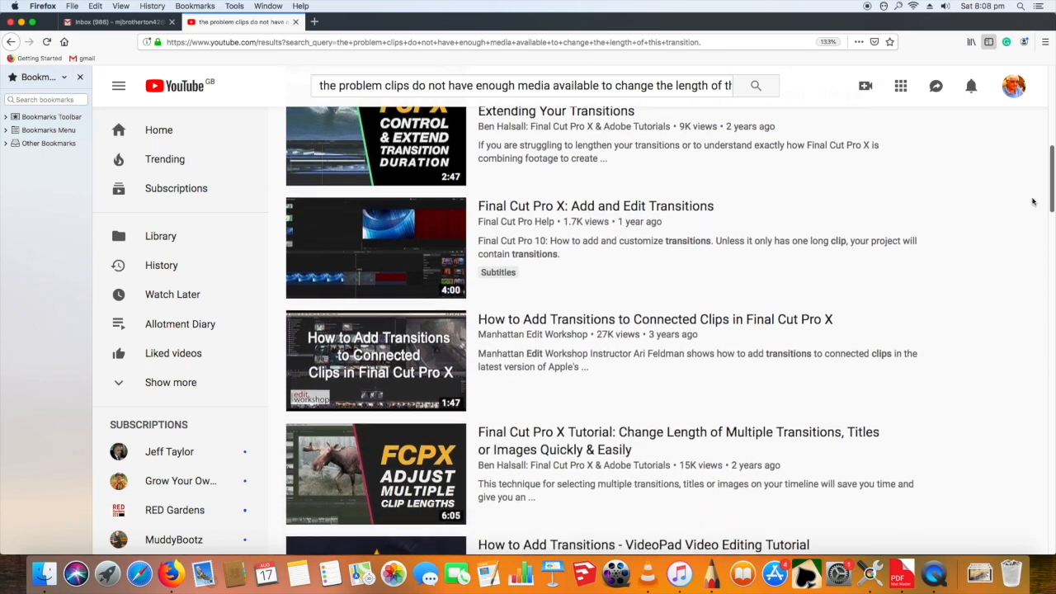
scroll(down, 3)
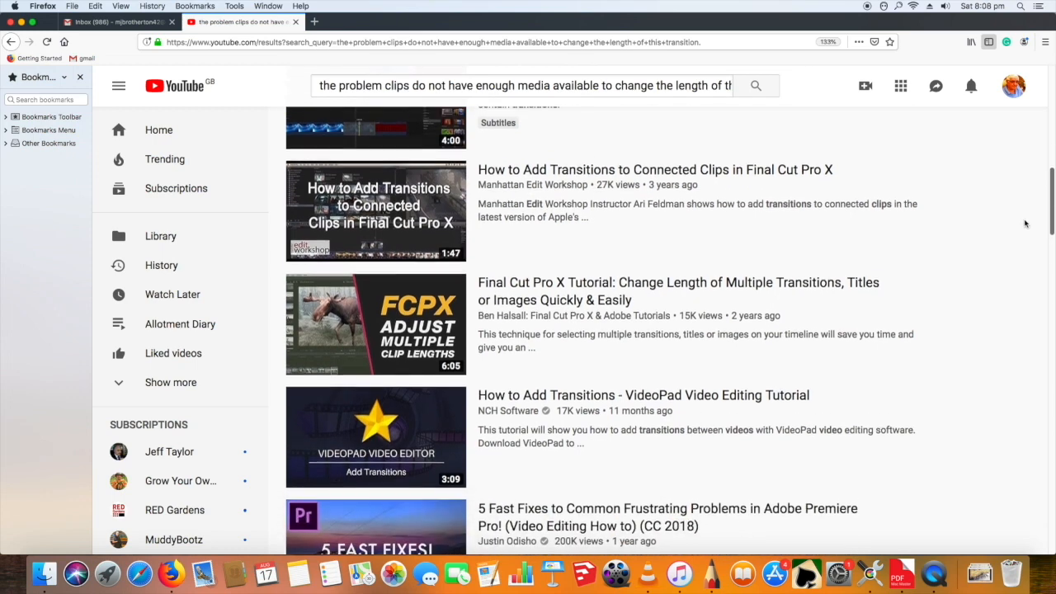
scroll(down, 3)
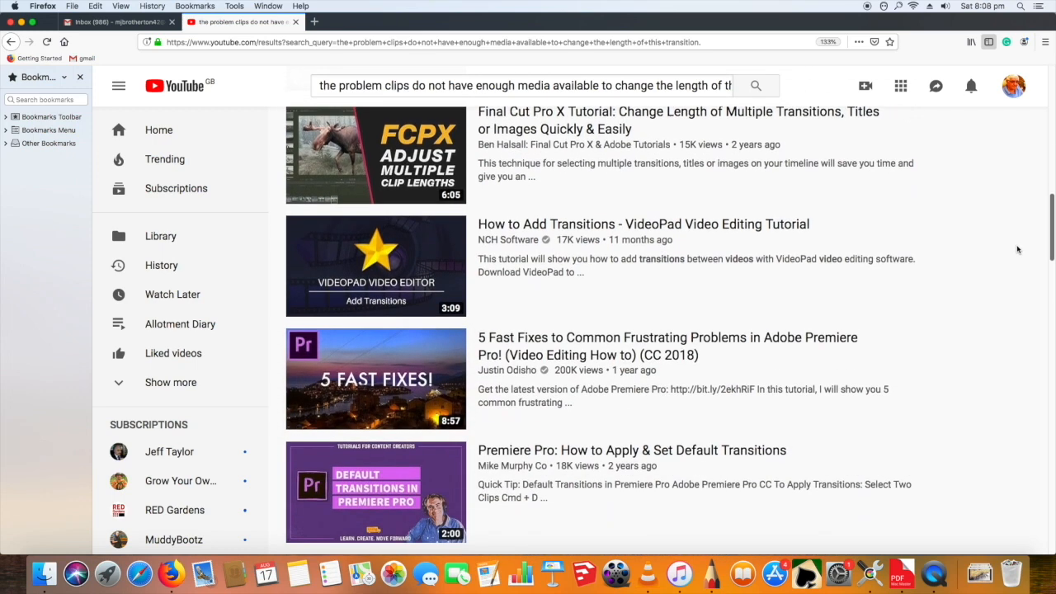
scroll(down, 3)
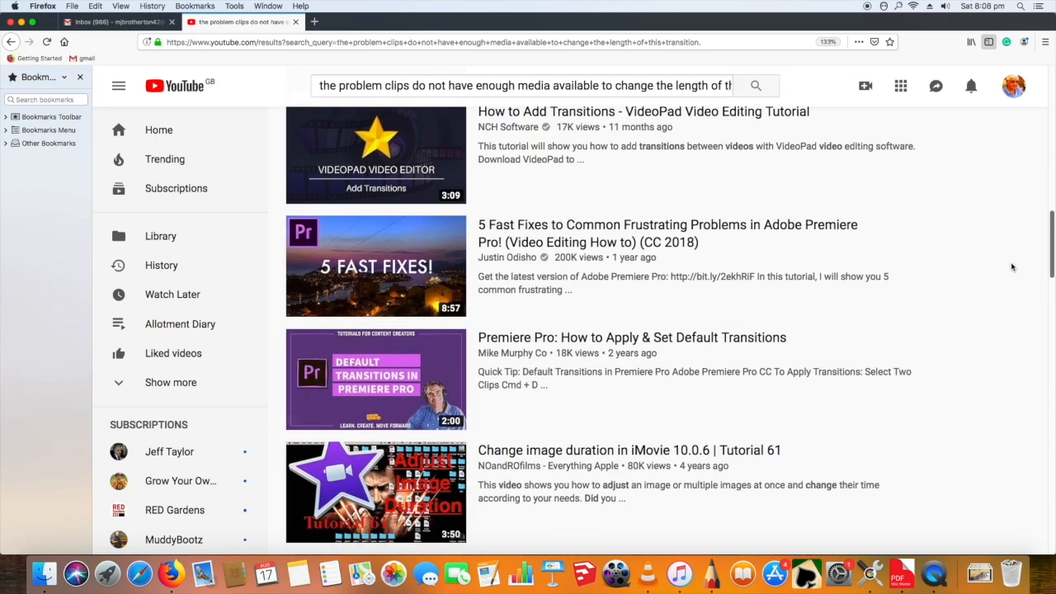
scroll(down, 3)
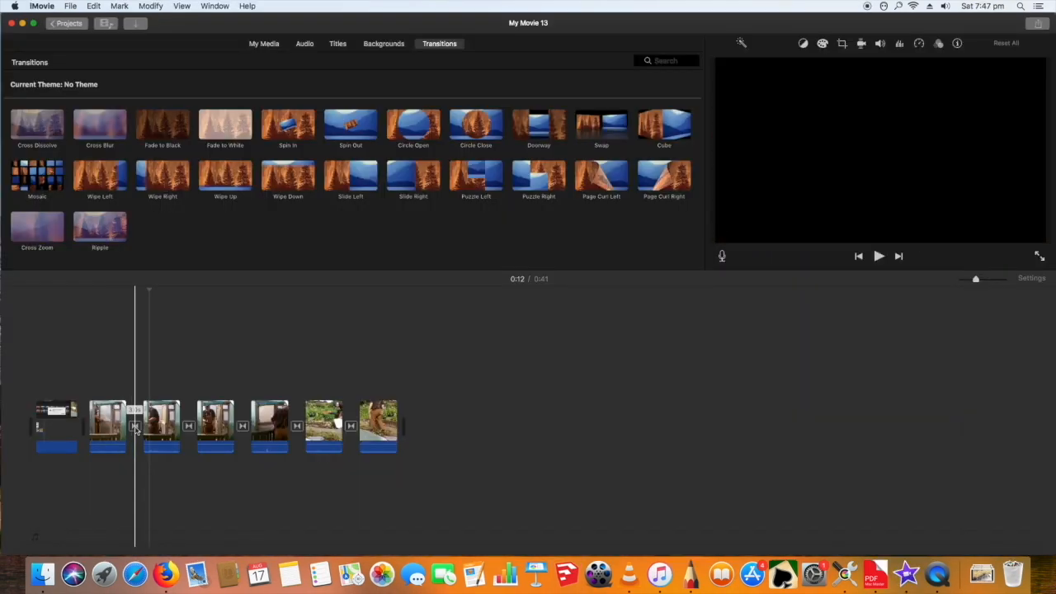
Select transitions in the My Movie 13 timeline to review clip joins
click(269, 425)
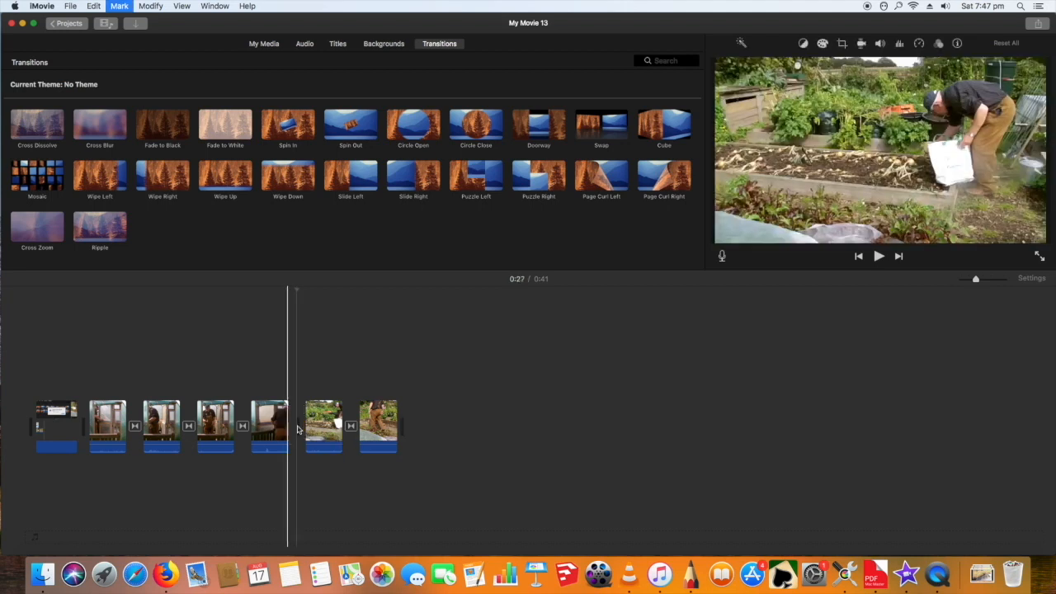
click(135, 425)
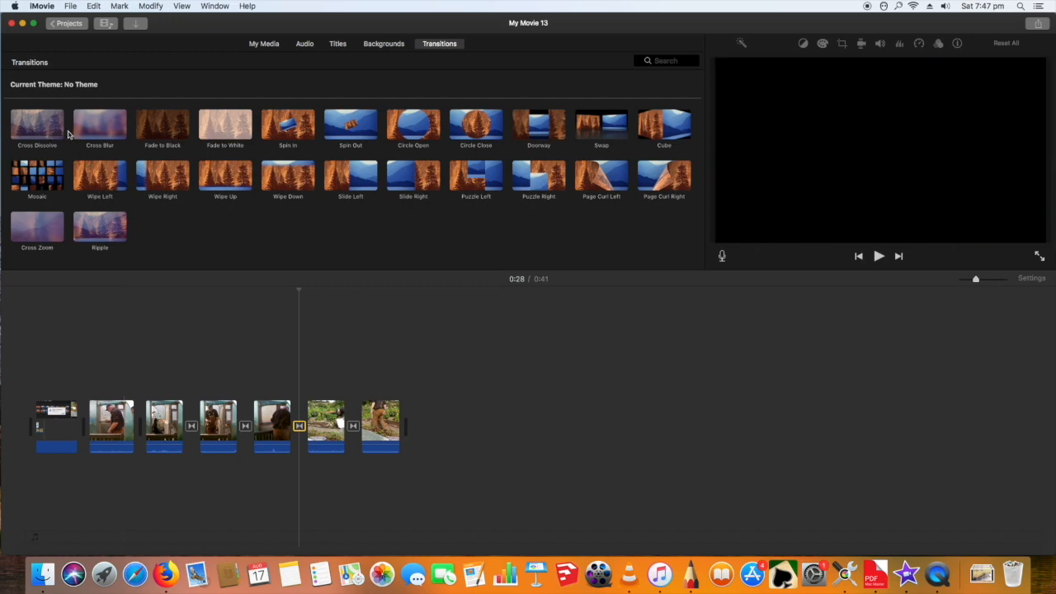
Add a Cross Dissolve between the second and third clips and apply its duration
click(37, 123)
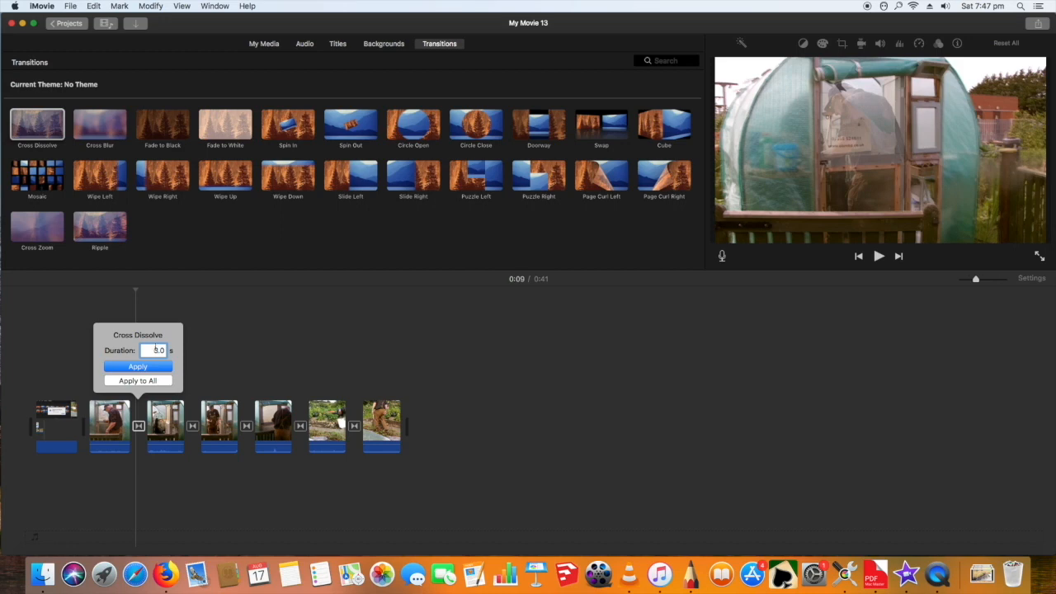
click(138, 366)
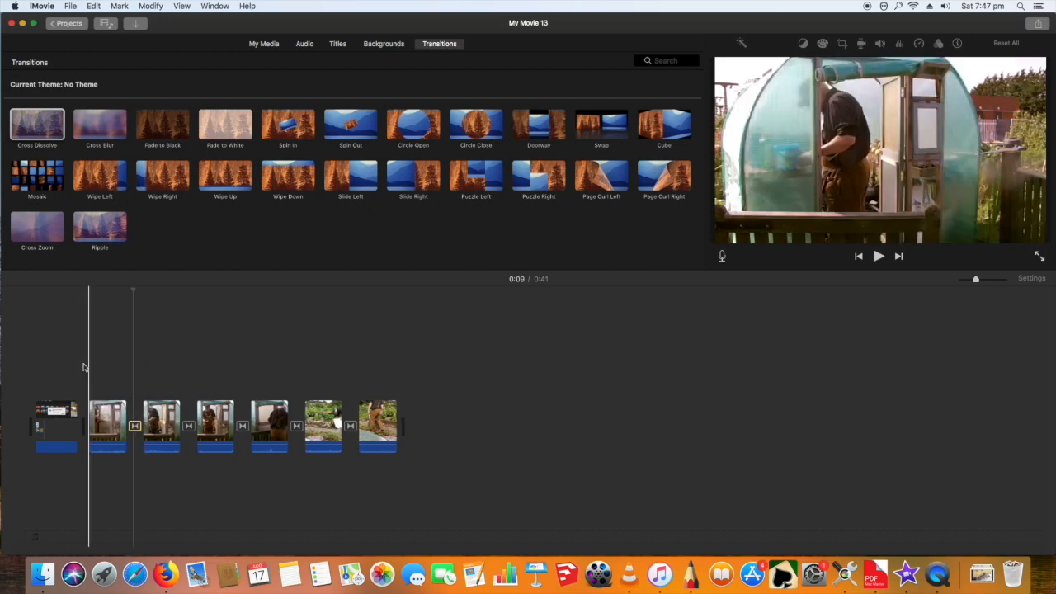